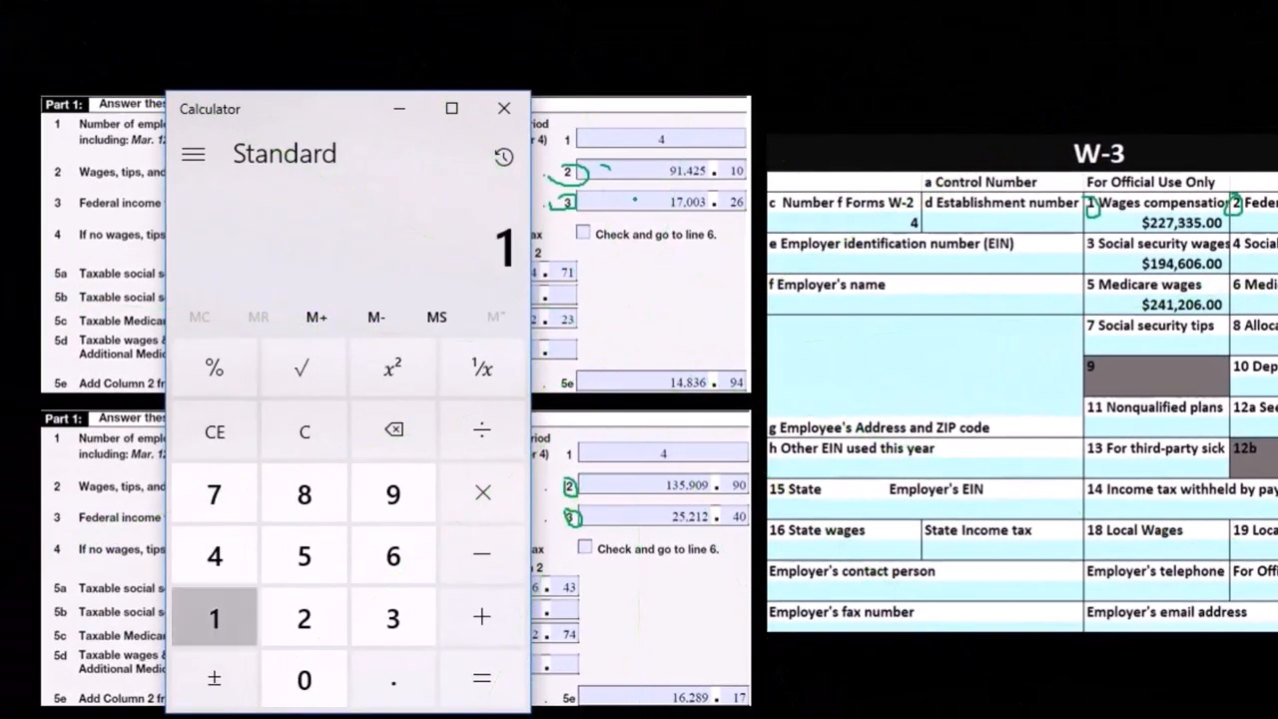
Step: Enter a digit of the 91,425.10 first-quarter wages toward the $227,335.00 total
{"action": "left_click", "coordinate": [392, 555]}
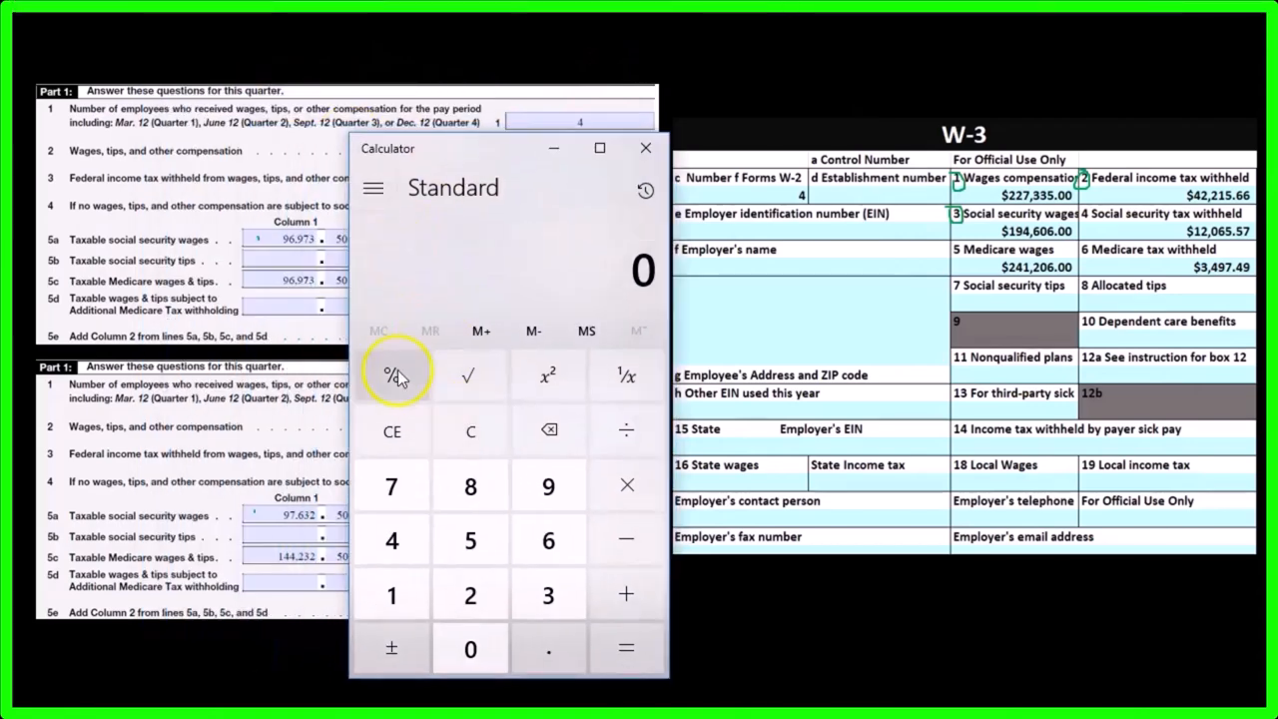
Step: Total 96,973.50 and 97,632.50 social security wages, checking 194,606 against W-3 box 3
{"action": "left_click", "coordinate": [548, 487]}
{"action": "type", "text": "194,606"}
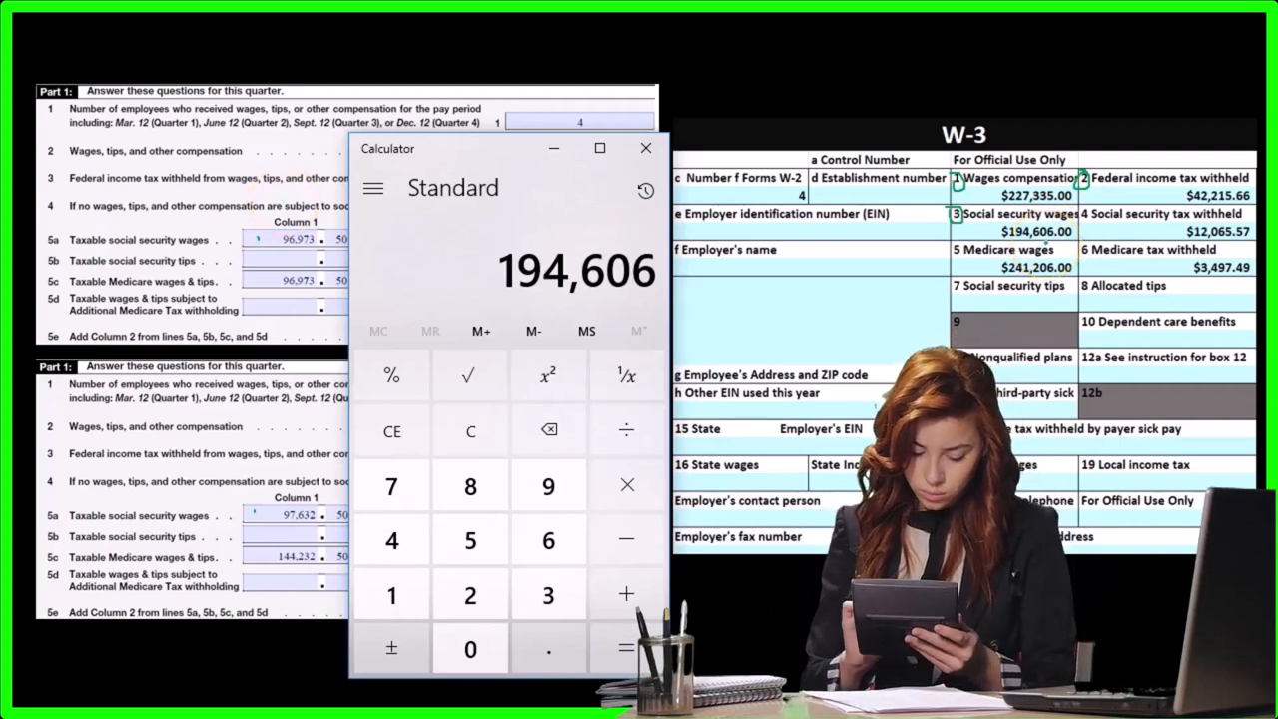
{"action": "left_click", "coordinate": [626, 430]}
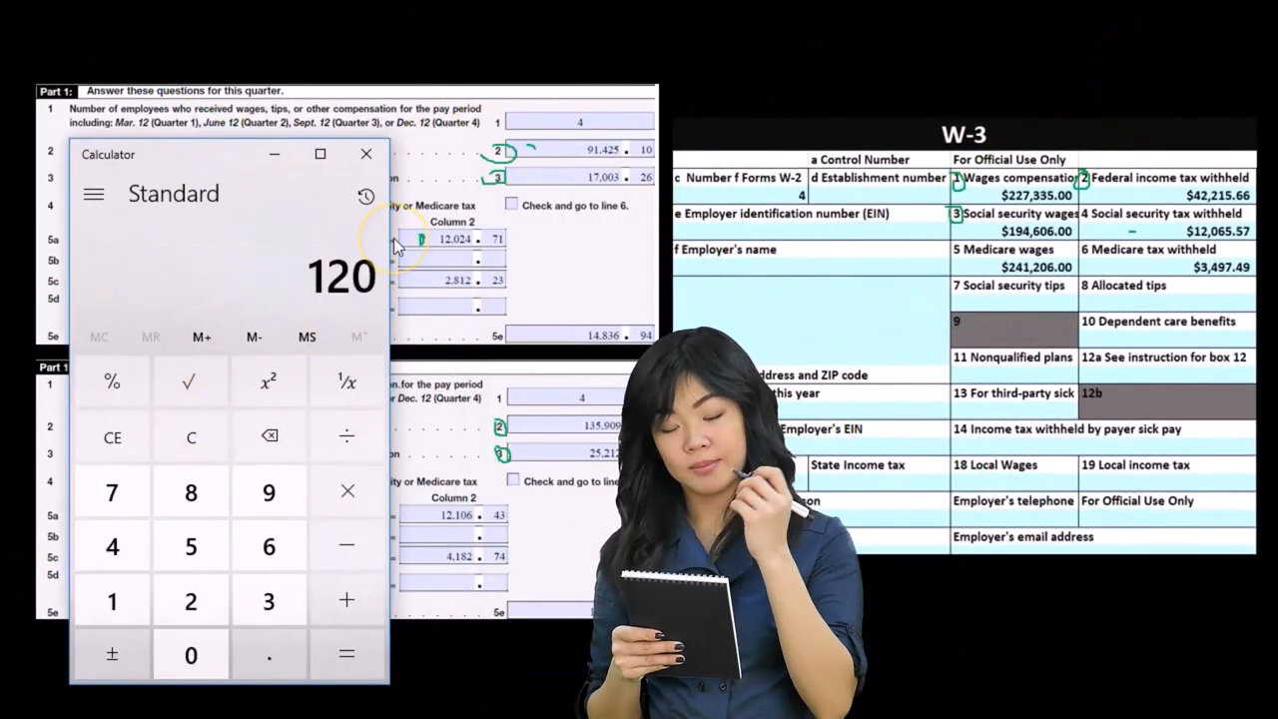
Step: Enter 12,024.71 + 12,106.43 social security tax, giving 24,131.14
{"action": "left_click", "coordinate": [346, 599]}
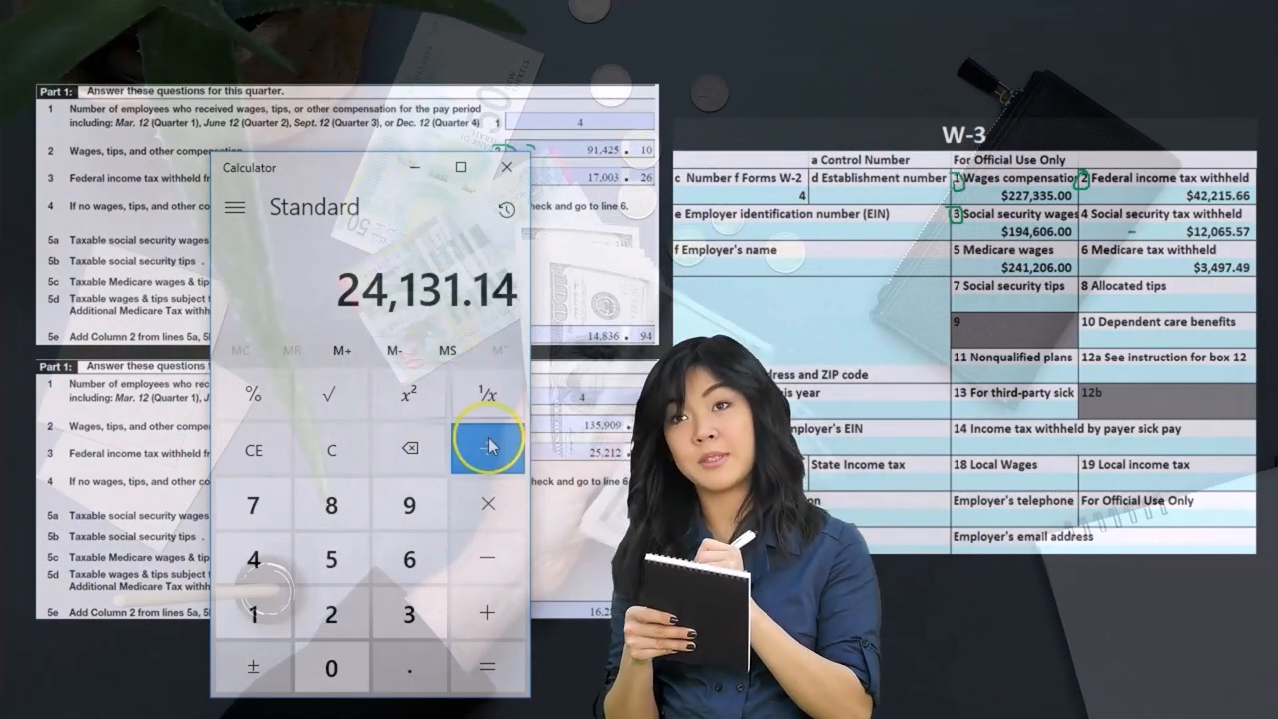
Step: Divide 24,131.14 by 2 to get 12,065.57, matching W-3 box 4
{"action": "left_click", "coordinate": [488, 448]}
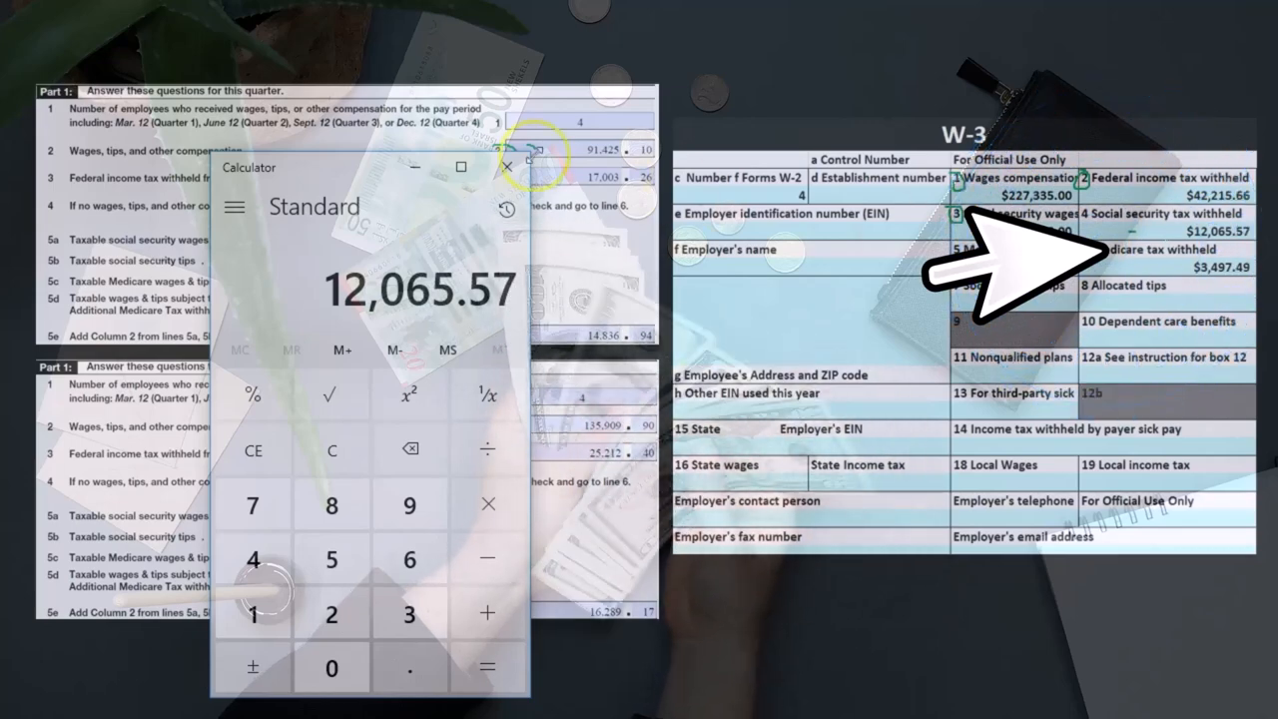
Step: Clear the calculator and begin entering the 96,973.50 first-quarter Medicare wages
{"action": "left_click", "coordinate": [509, 166]}
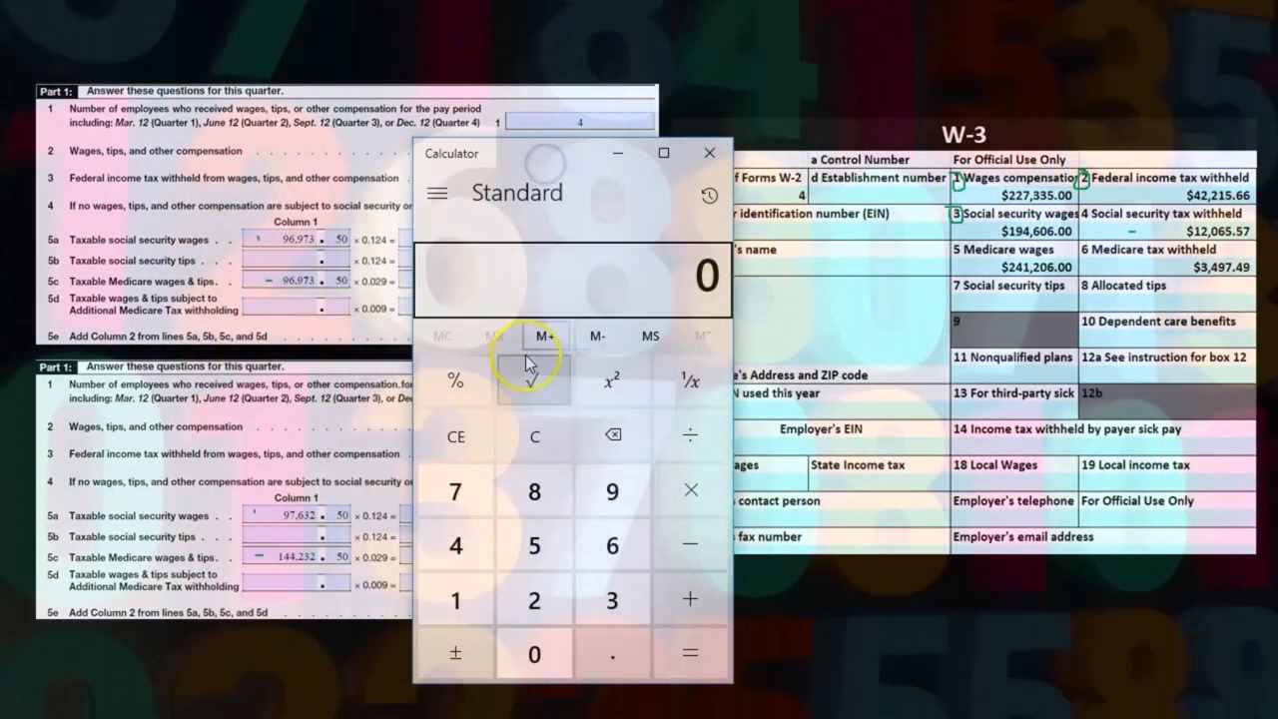
{"action": "left_click", "coordinate": [455, 490]}
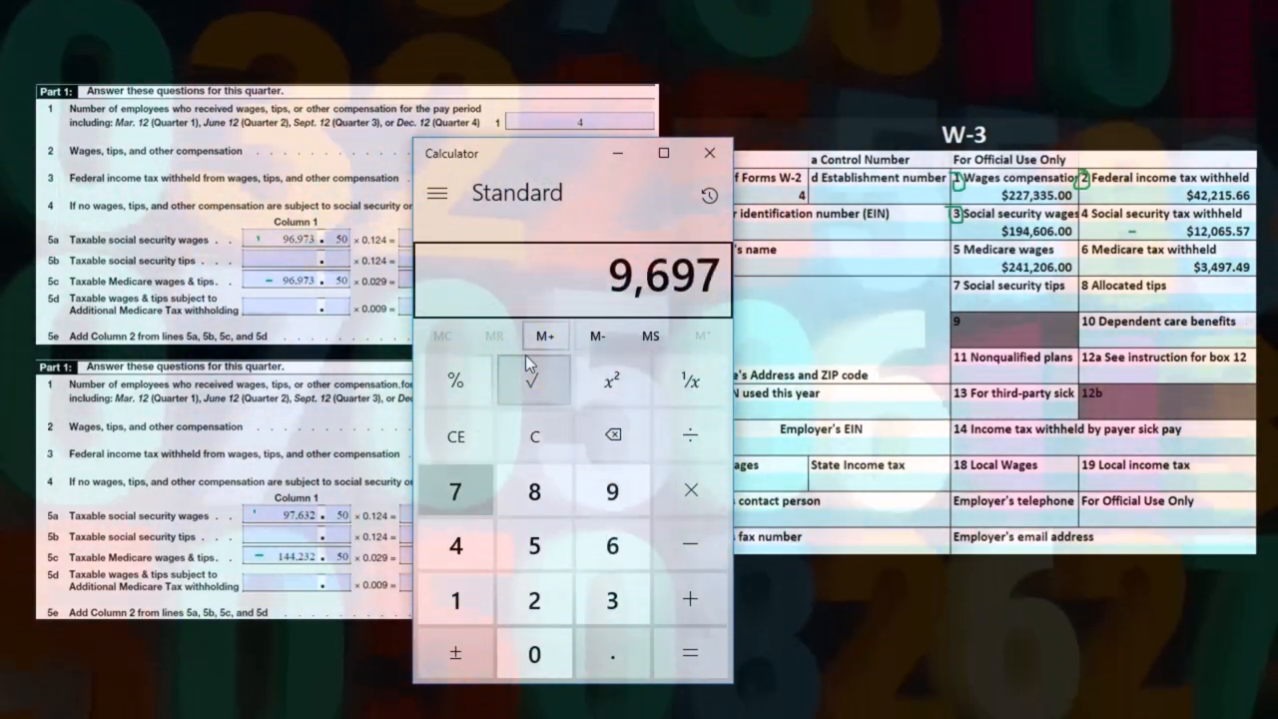